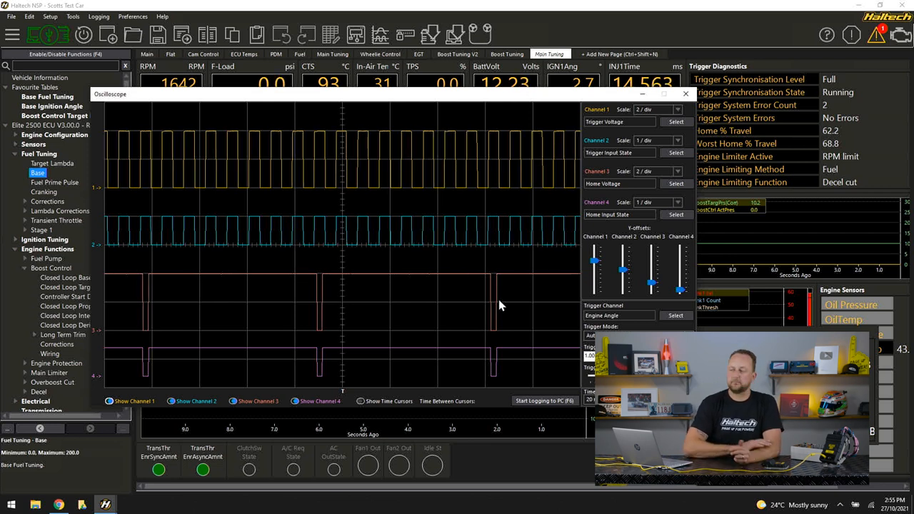
mouse_move(164, 311)
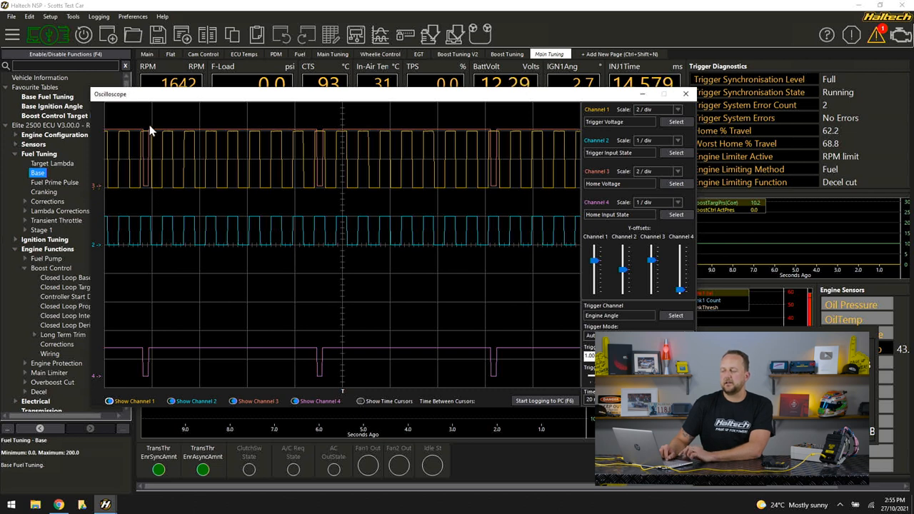
mouse_move(101, 197)
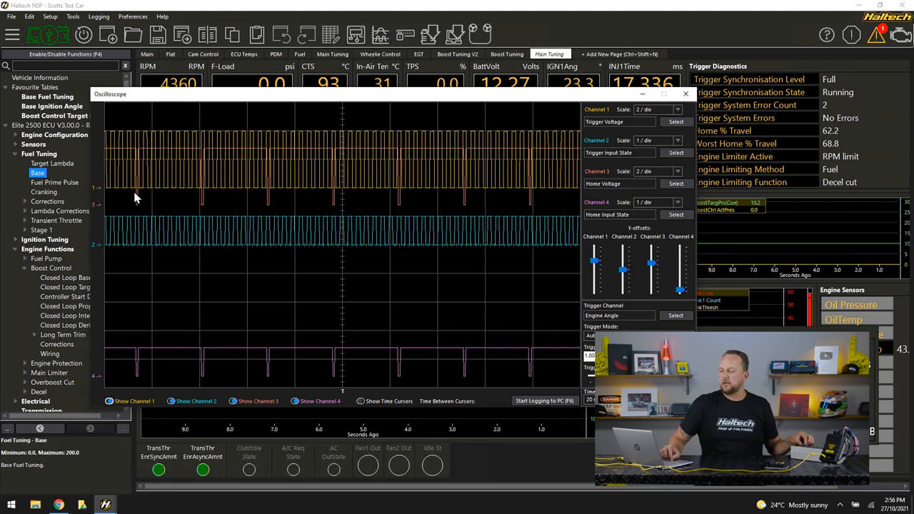
mouse_move(478, 214)
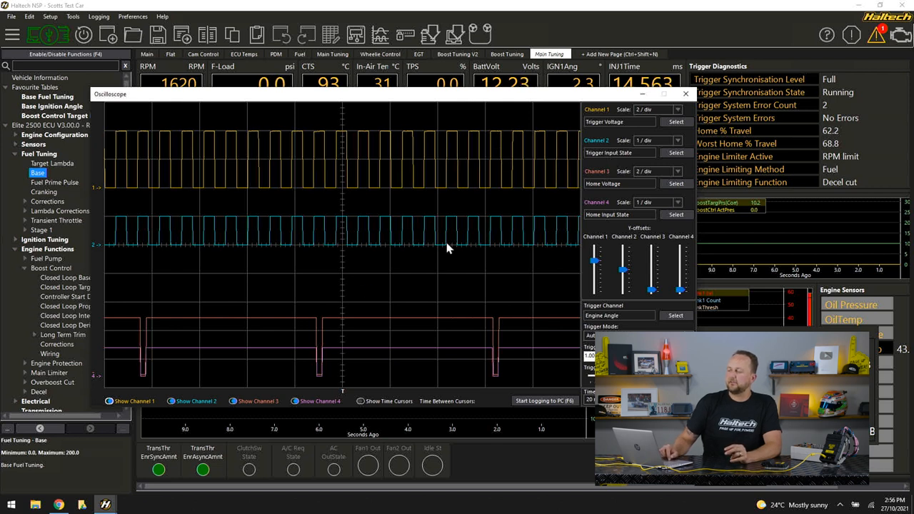
mouse_move(428, 293)
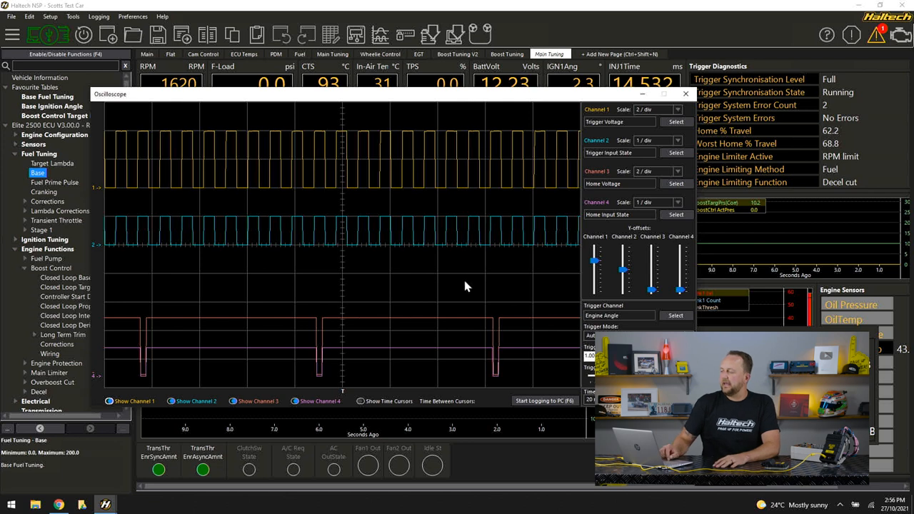
mouse_move(405, 200)
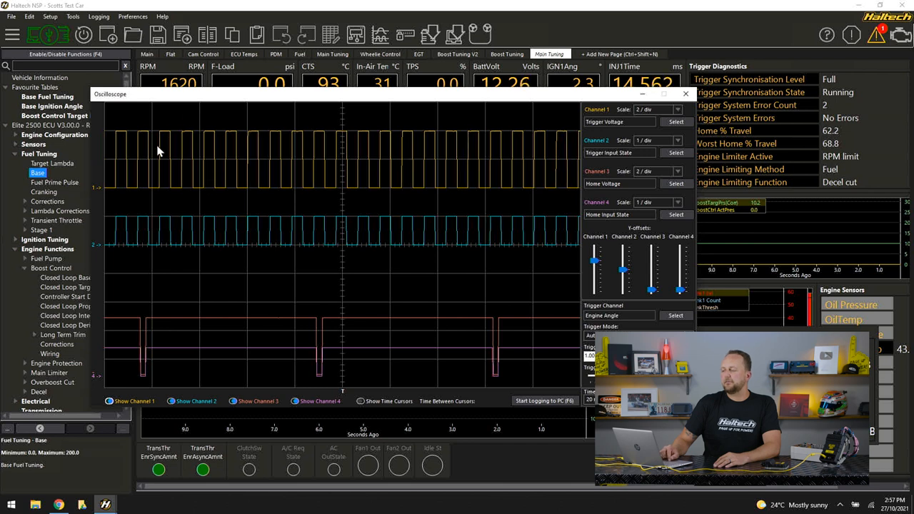
mouse_move(457, 227)
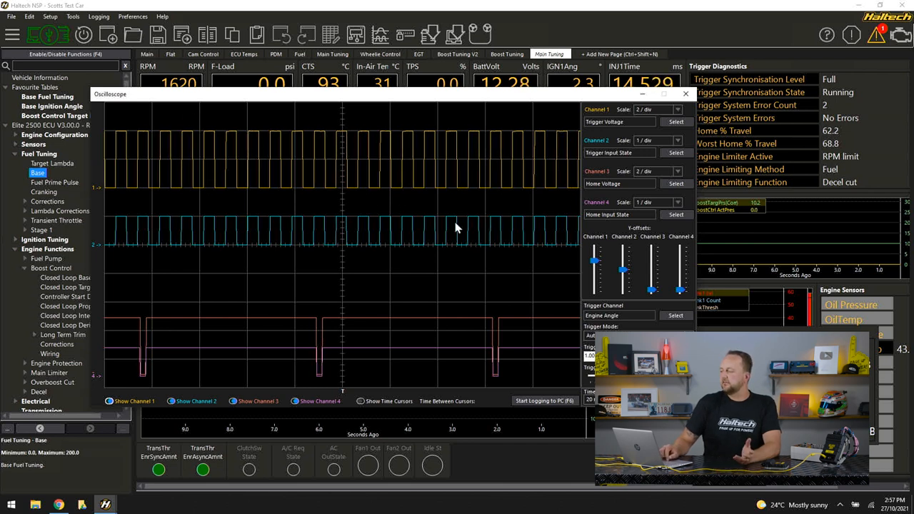
mouse_move(531, 244)
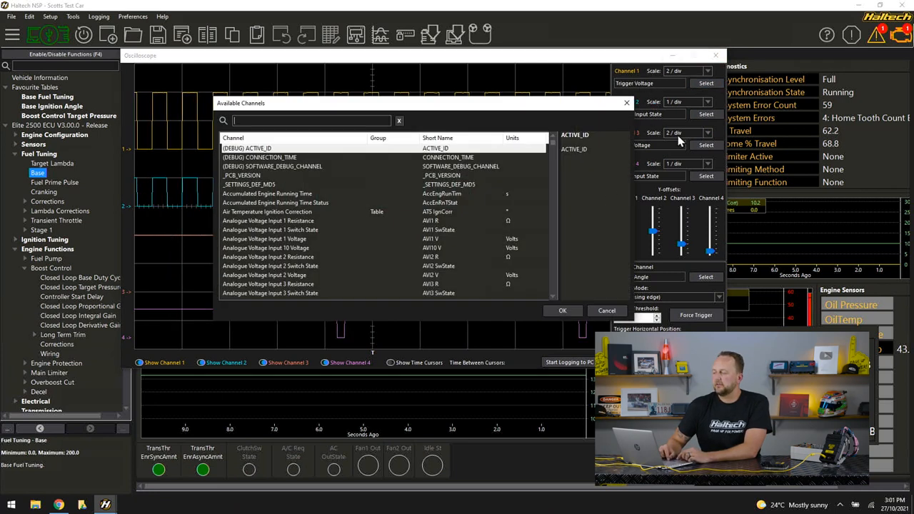
Step: Lower the Channel 1 offset so the Trigger Voltage trace sits beneath the Trigger Input State trace
scroll(down, 3)
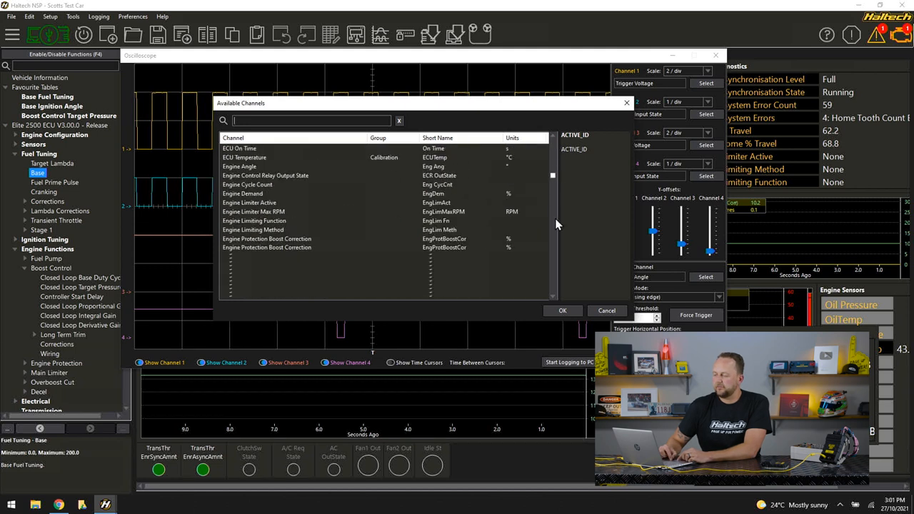
click(562, 310)
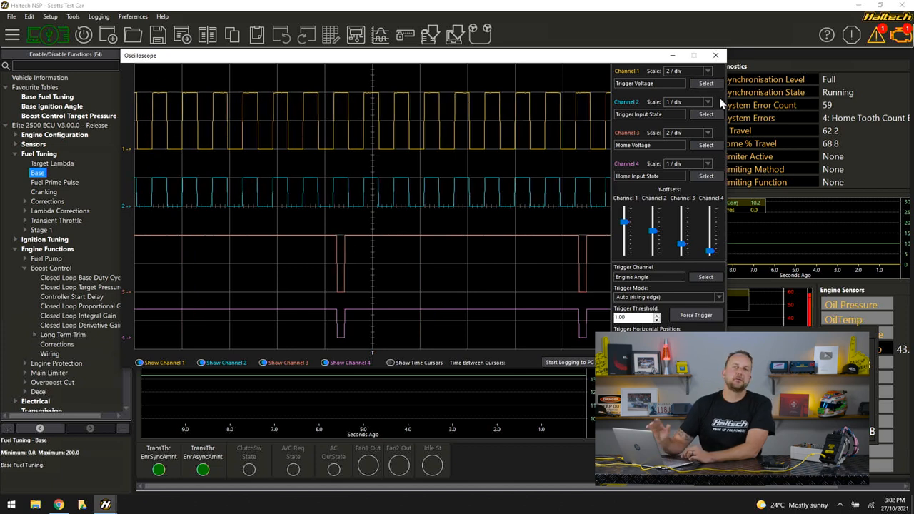
mouse_move(697, 211)
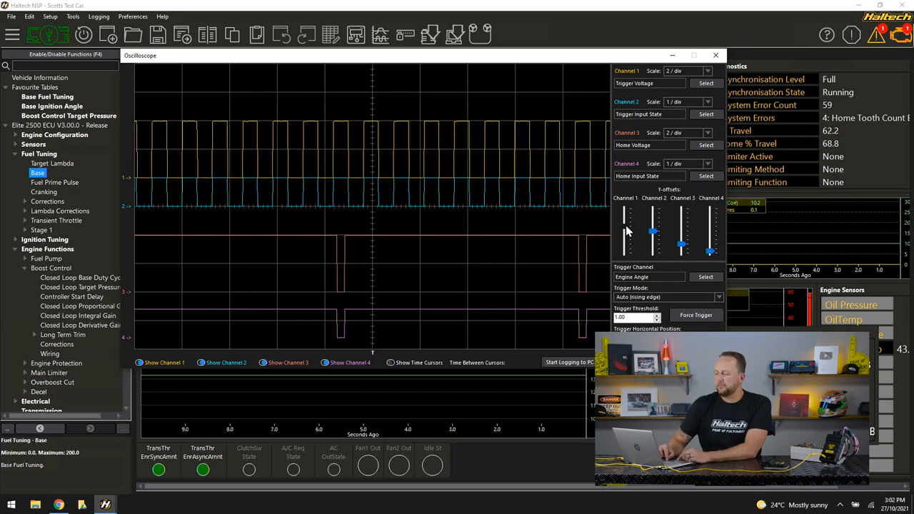
drag(626, 231, 626, 220)
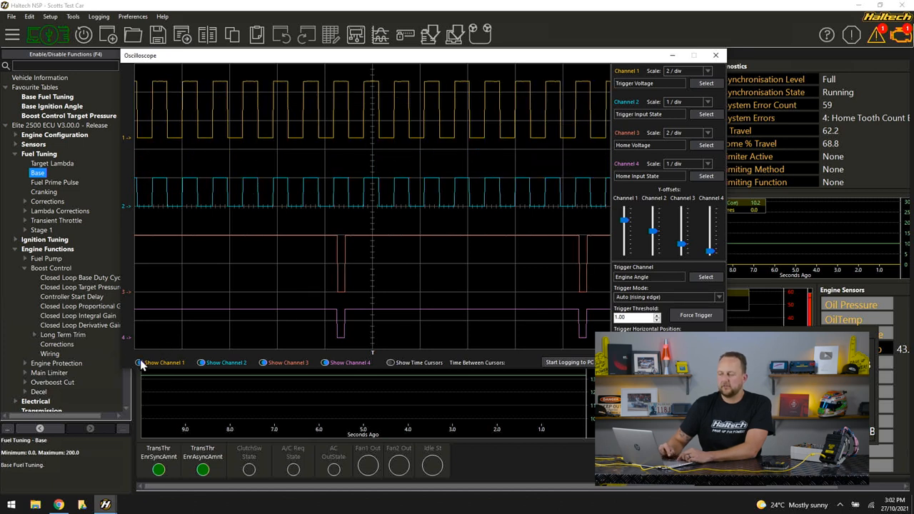
click(140, 362)
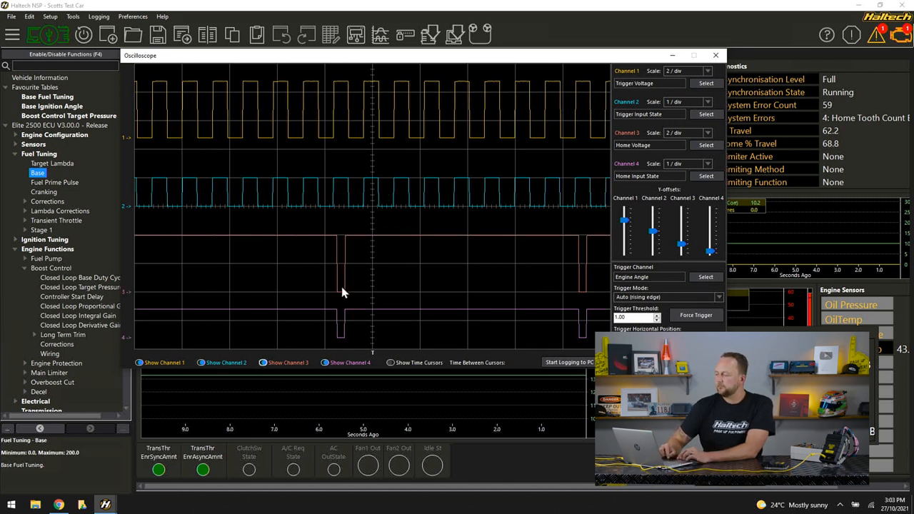
drag(626, 243, 626, 211)
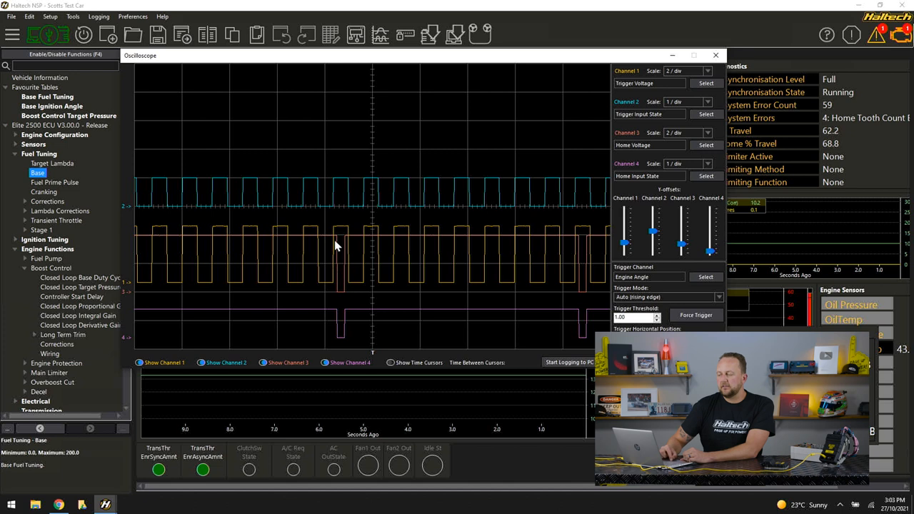
mouse_move(345, 267)
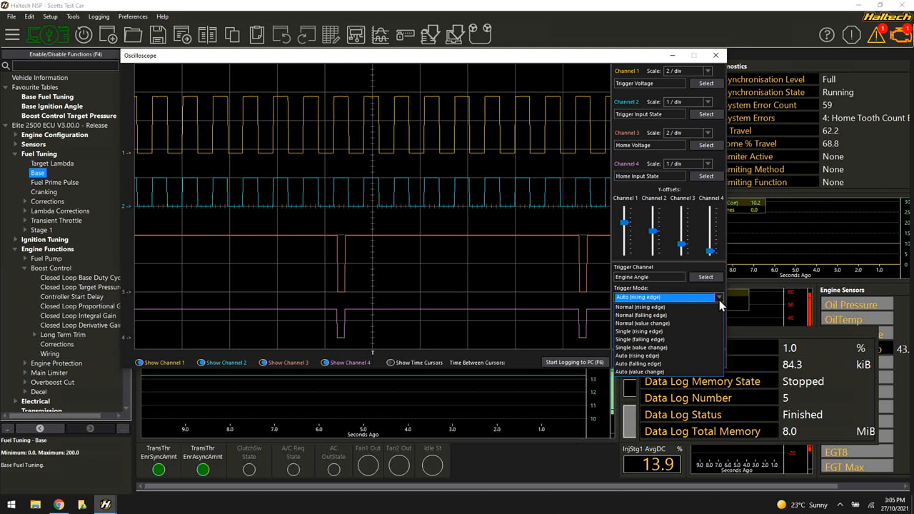
mouse_move(668, 364)
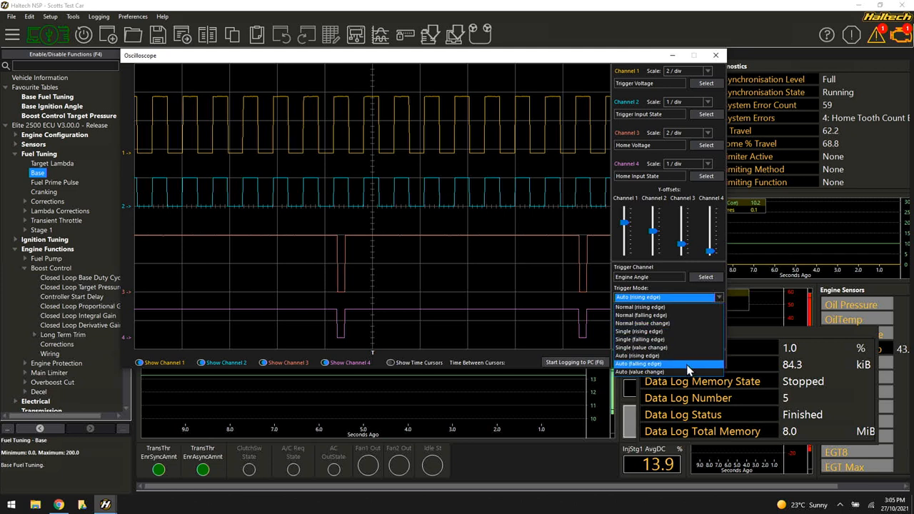
mouse_move(702, 313)
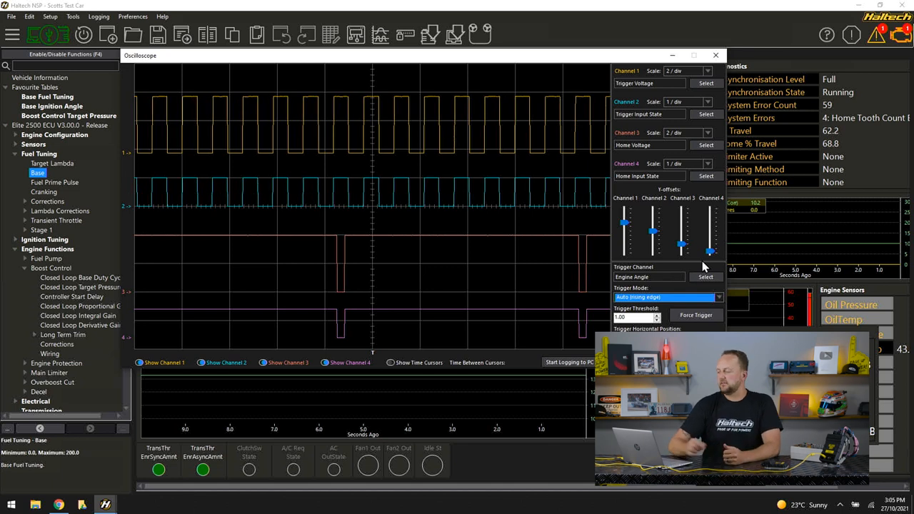
mouse_move(714, 305)
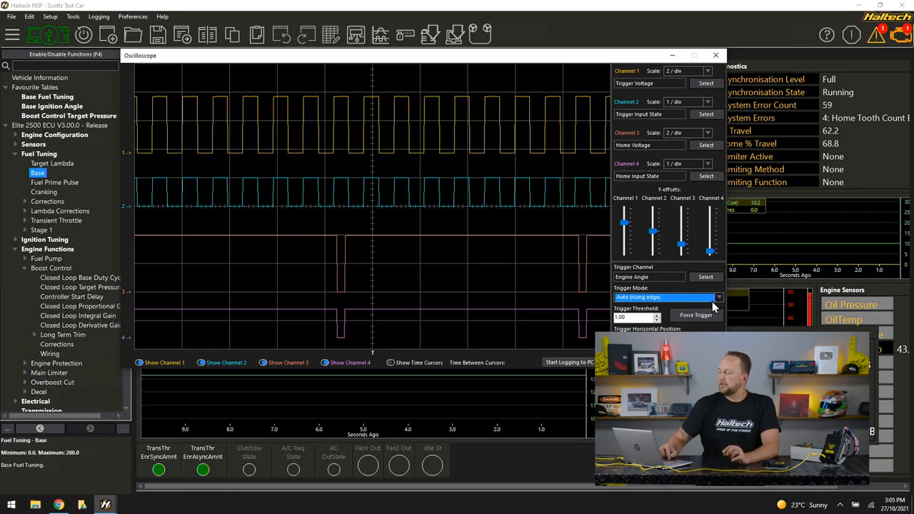
Step: List the trigger modes, keeping Auto (rising edge) selected
click(718, 297)
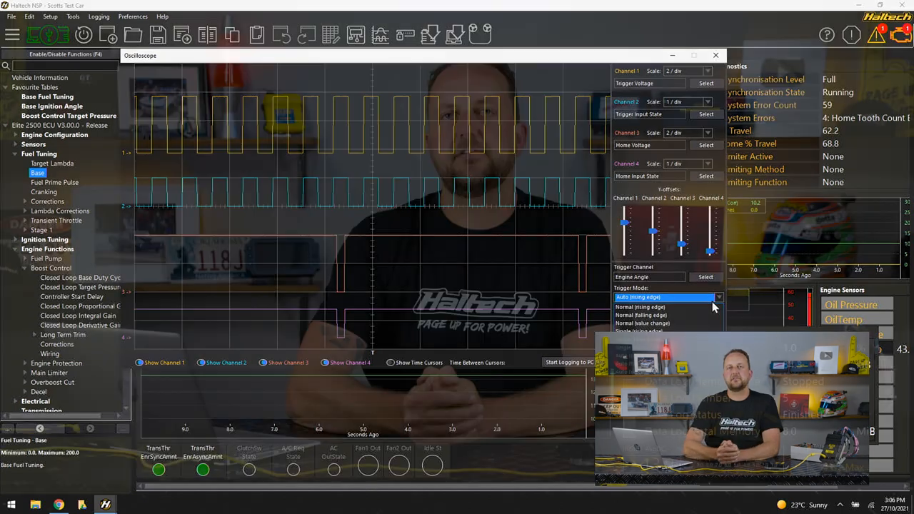
click(637, 297)
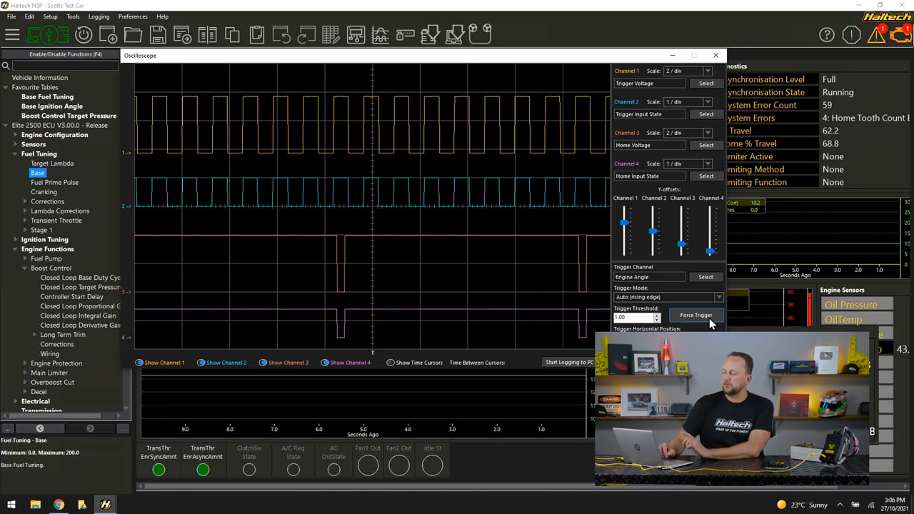
Step: Force a trigger so a trace is captured without waiting for the rising edge
click(697, 315)
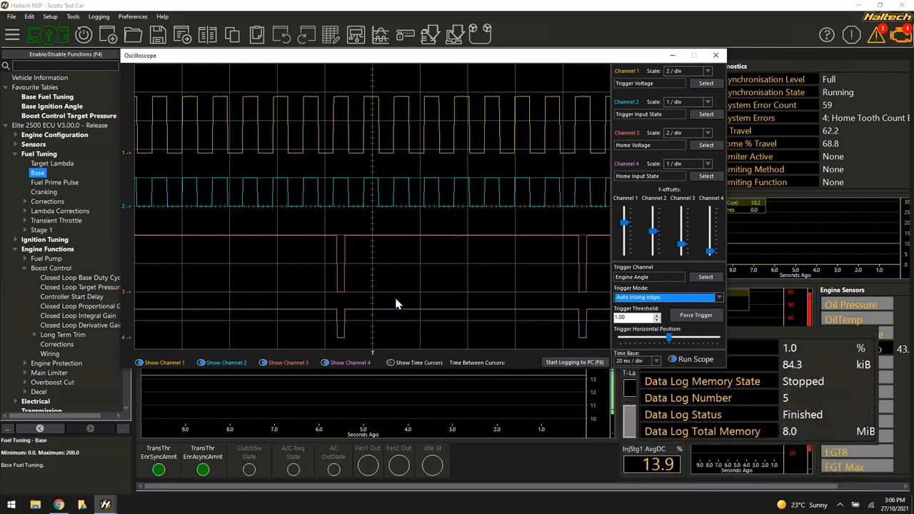
mouse_move(422, 300)
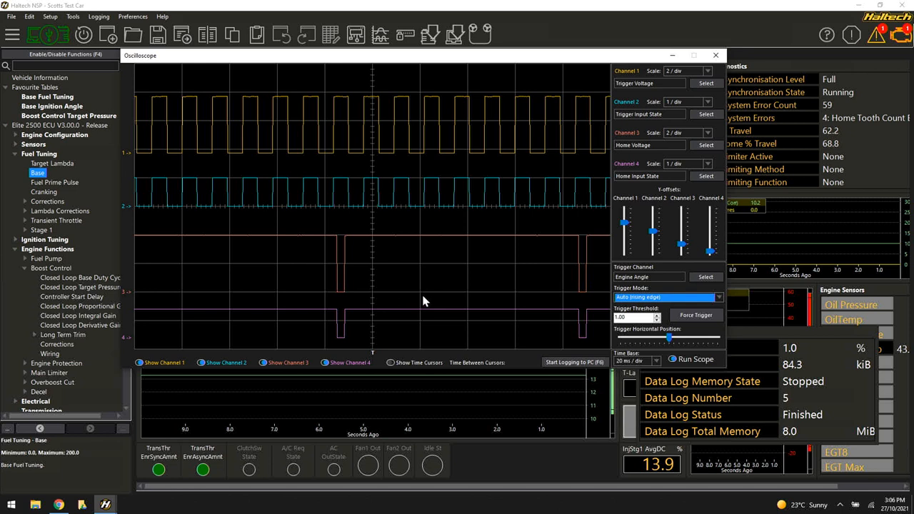
Step: Set trigger mode to Single (rising edge) and force a fresh crank and cam capture
click(717, 297)
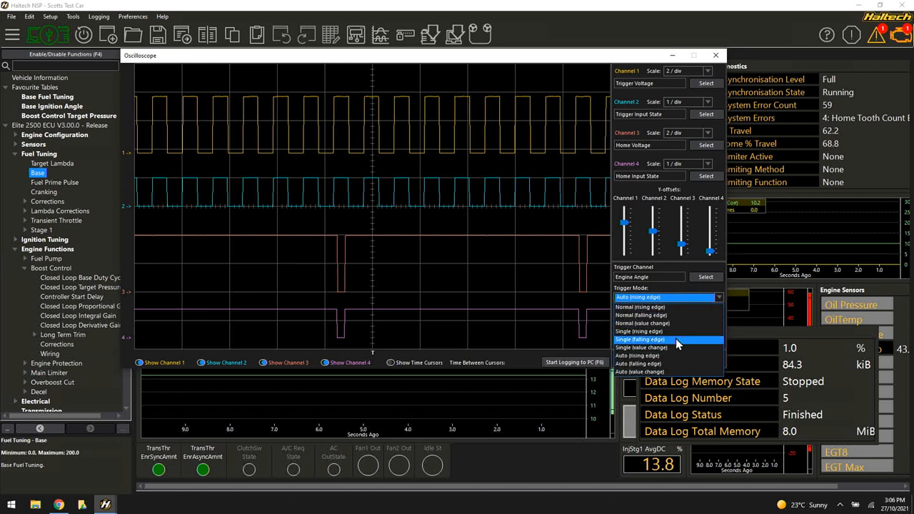
click(640, 332)
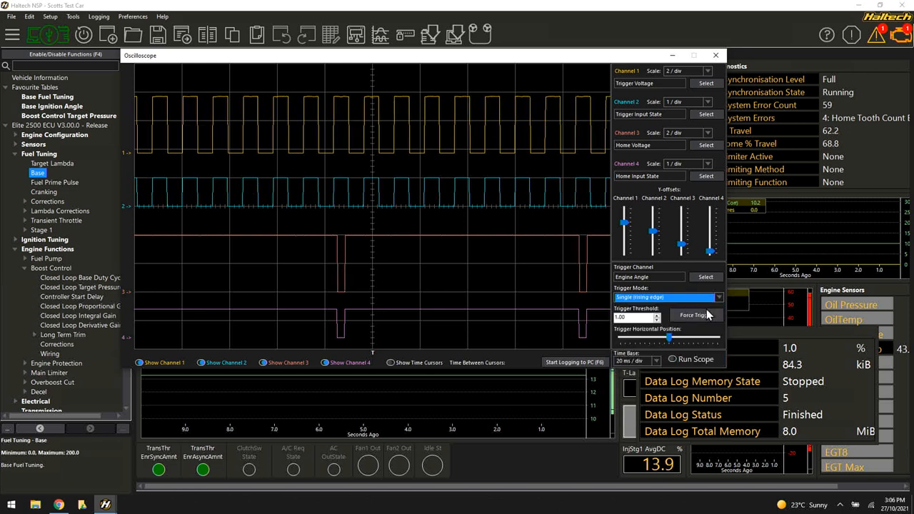
click(695, 316)
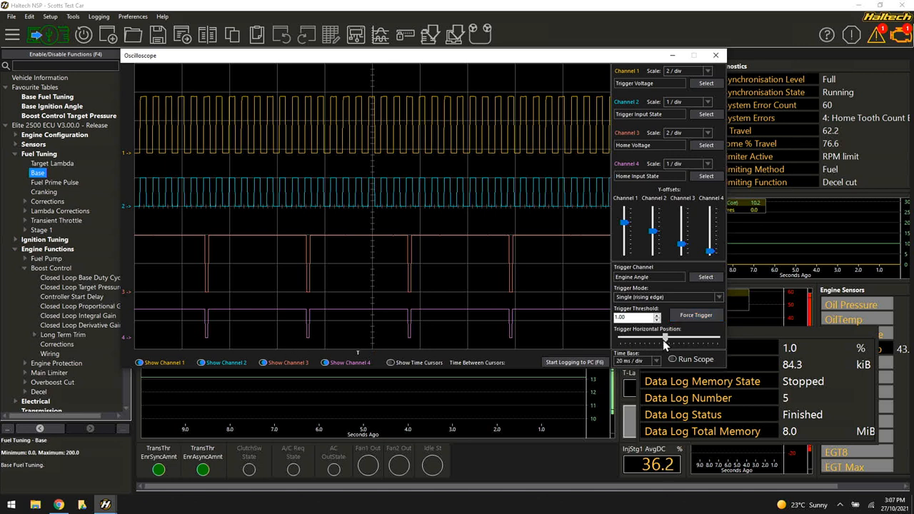
Step: Slide the Trigger Horizontal Position left to move the trigger point along the time axis
drag(668, 337, 656, 337)
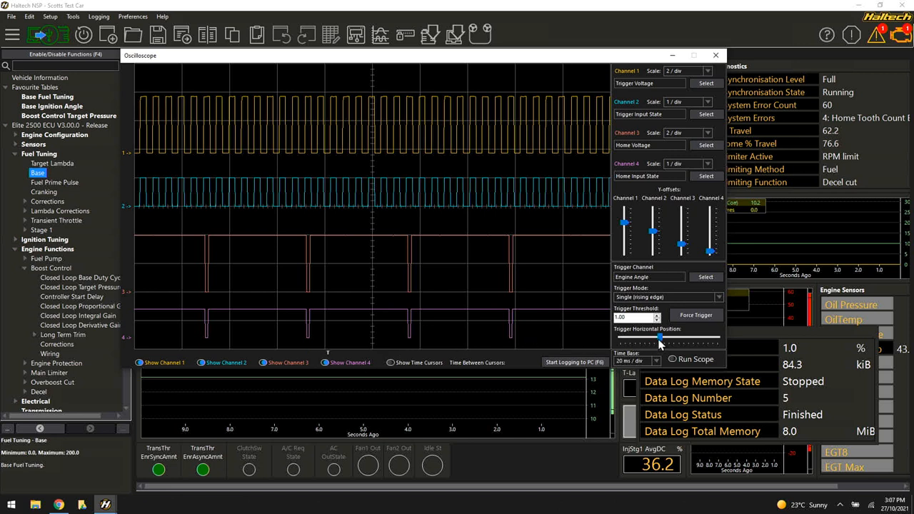
drag(660, 337, 627, 337)
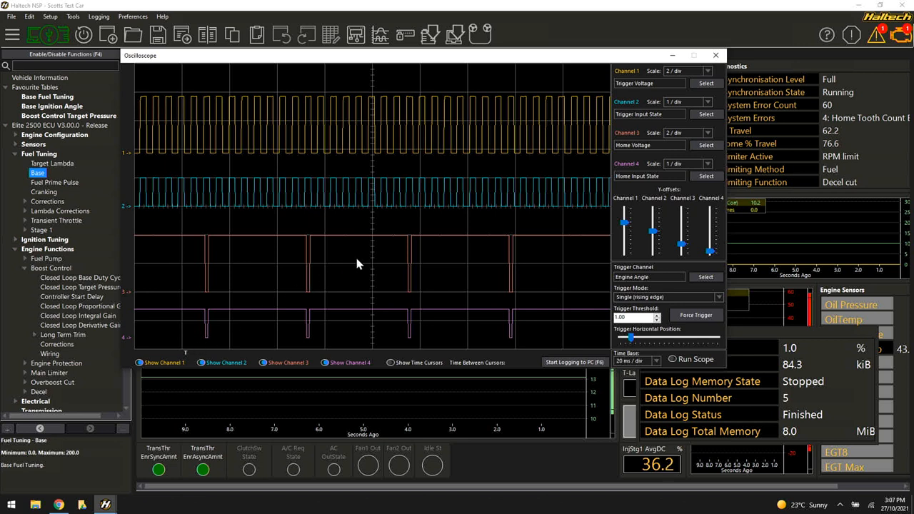
mouse_move(251, 298)
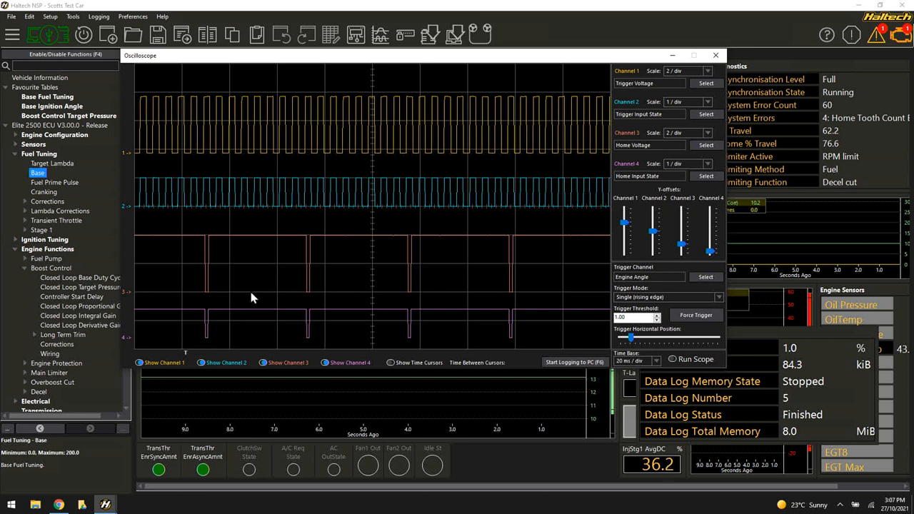
mouse_move(311, 260)
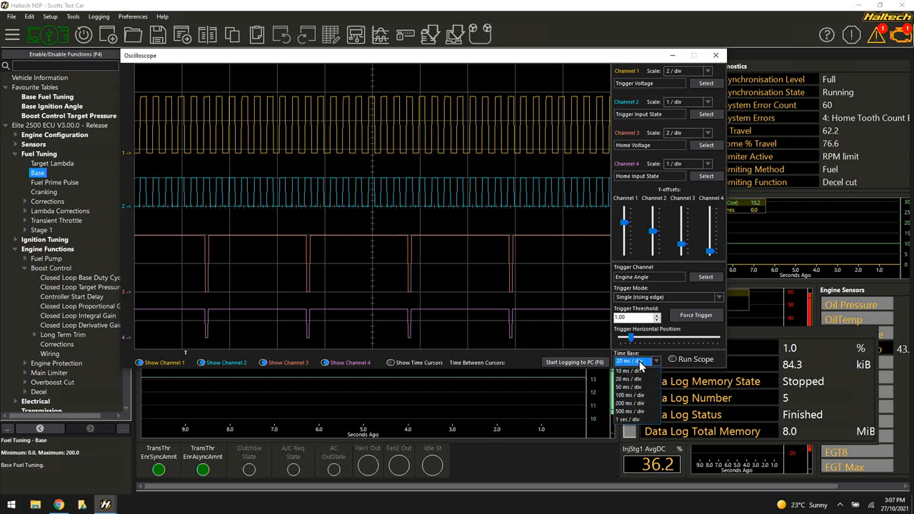
mouse_move(636, 402)
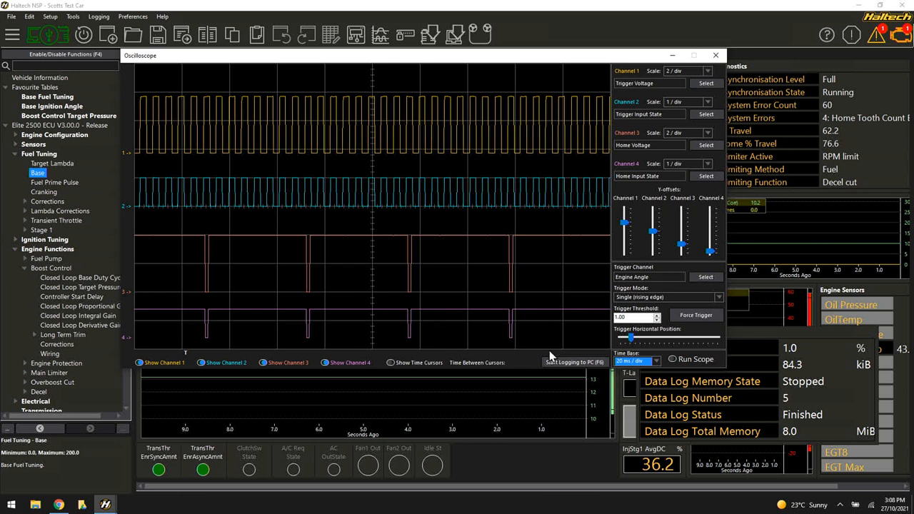
mouse_move(512, 345)
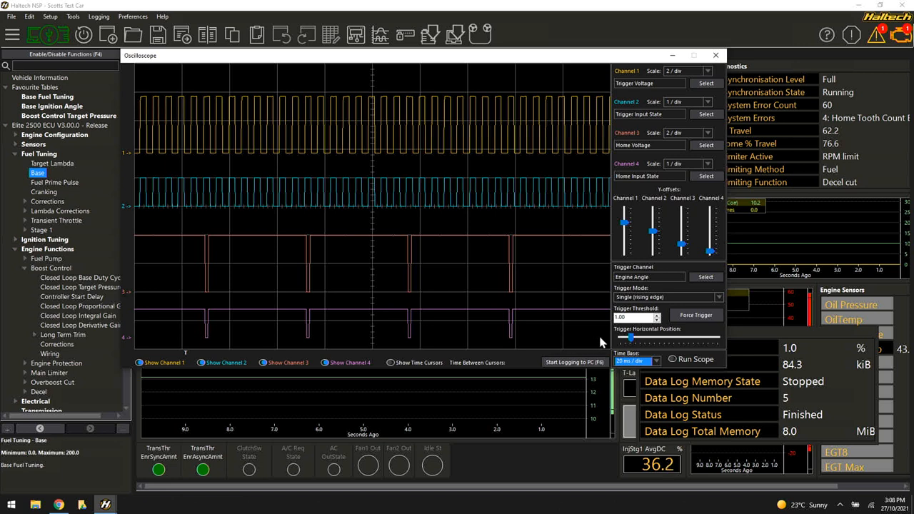
mouse_move(464, 331)
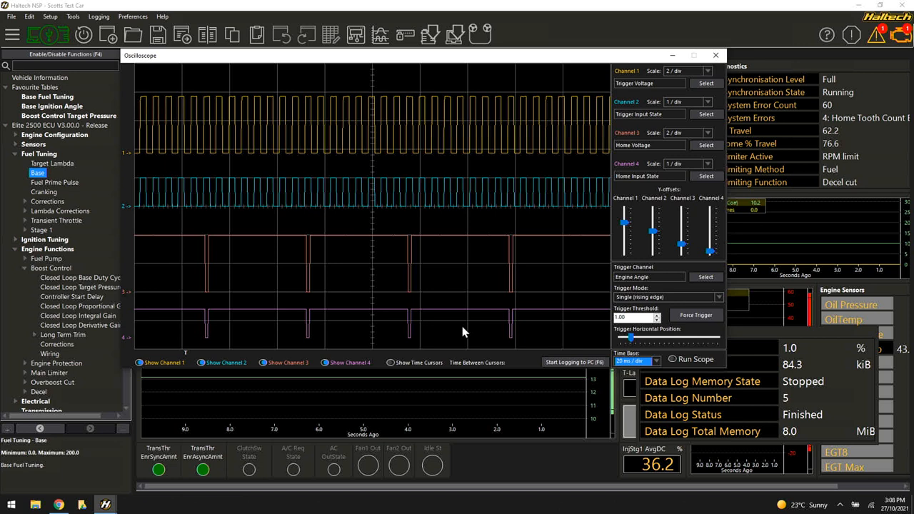
mouse_move(357, 313)
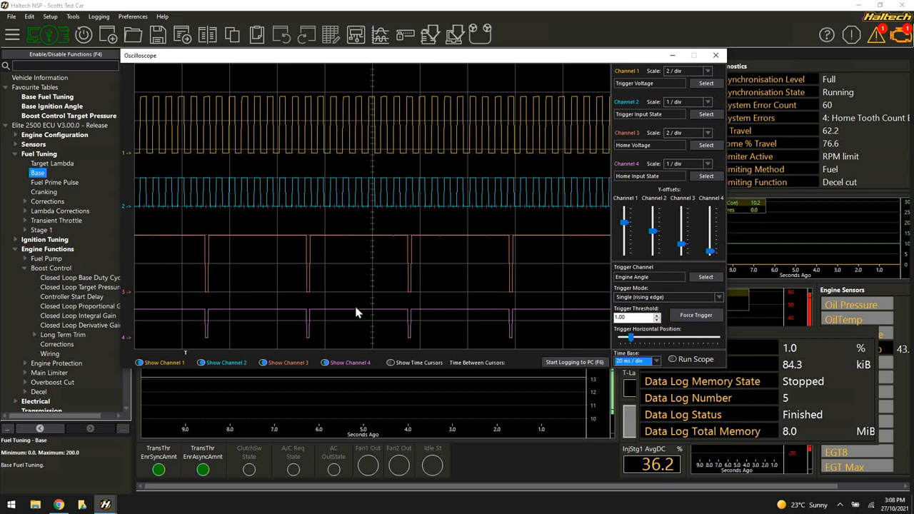
mouse_move(554, 360)
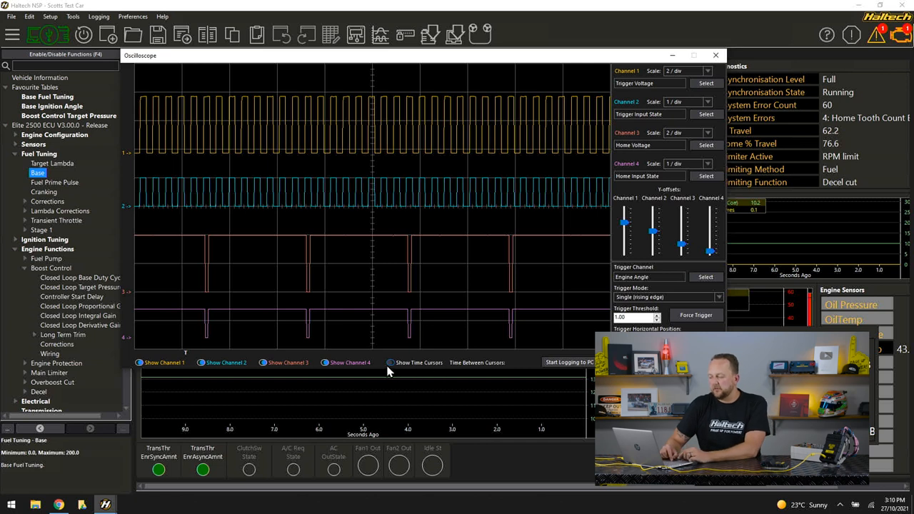
Step: Enable Show Time Cursors to read the time between two trace edges
click(391, 362)
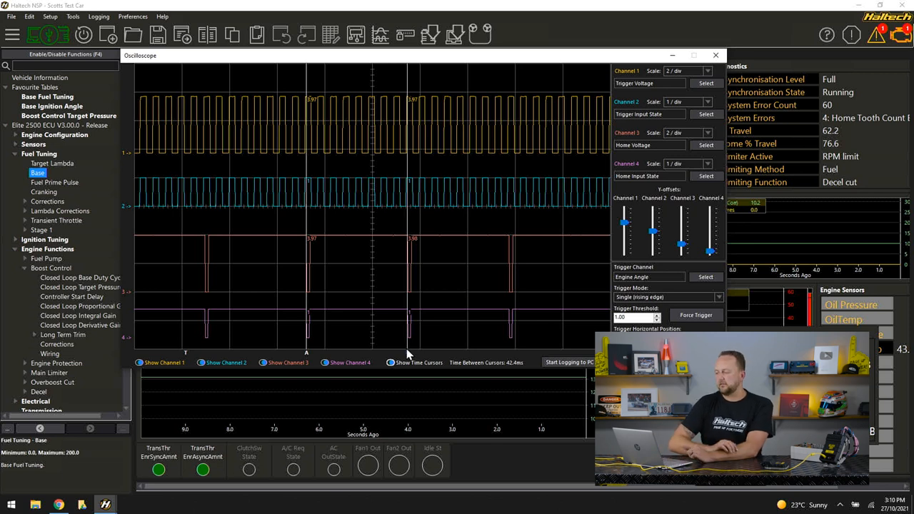
mouse_move(412, 271)
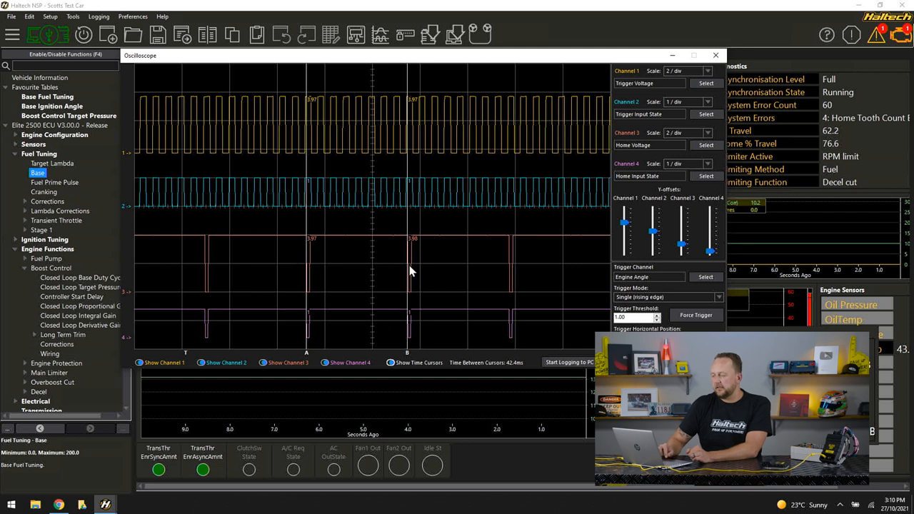
mouse_move(442, 309)
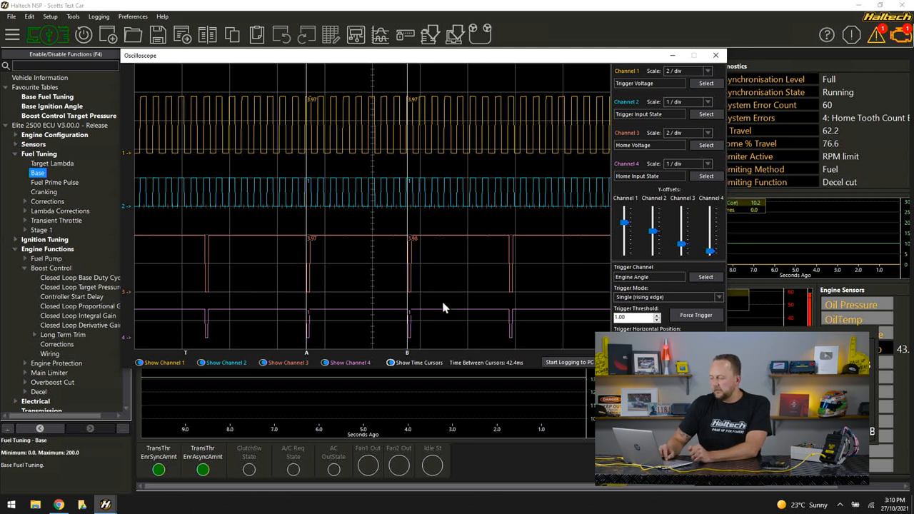
mouse_move(460, 354)
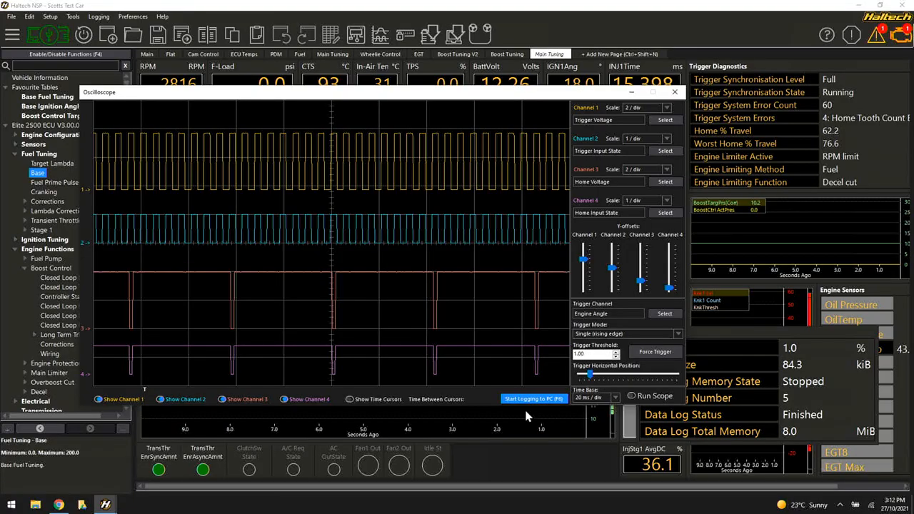
Step: Start logging scope data to the PC and set trigger mode to Auto (falling edge)
click(535, 399)
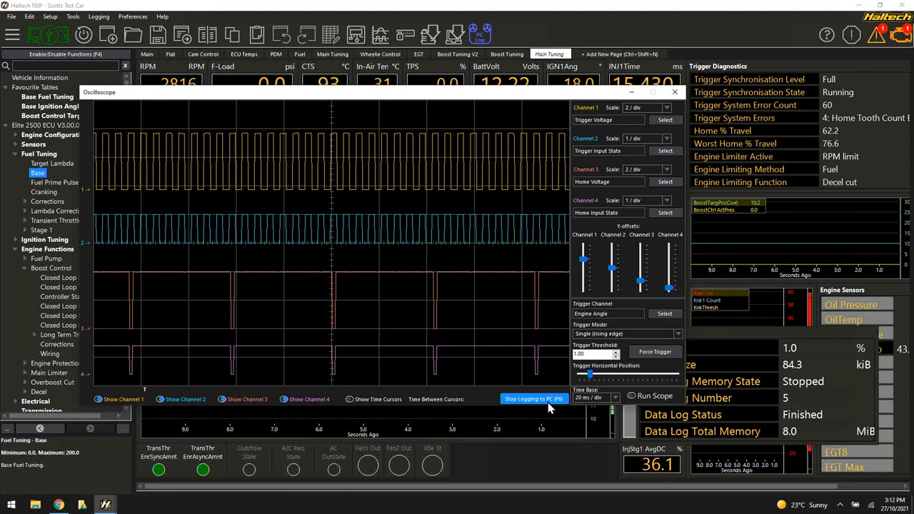
mouse_move(634, 343)
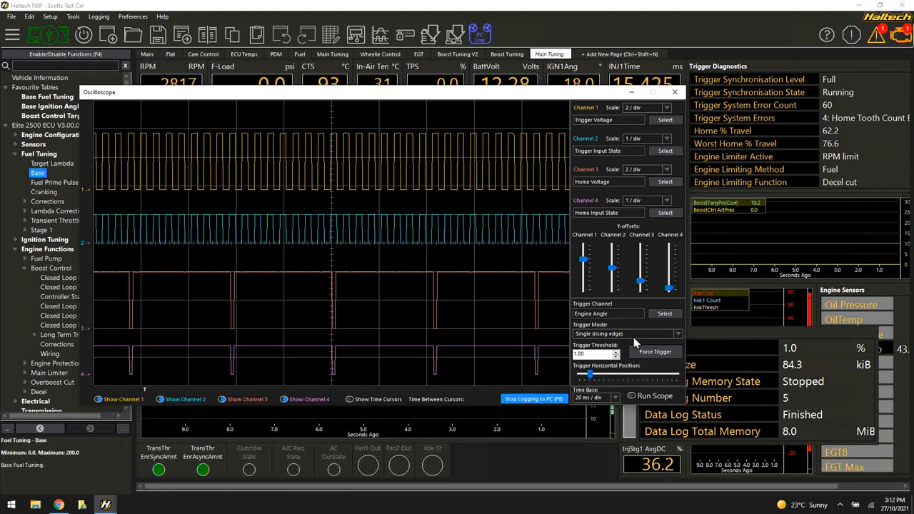
click(627, 334)
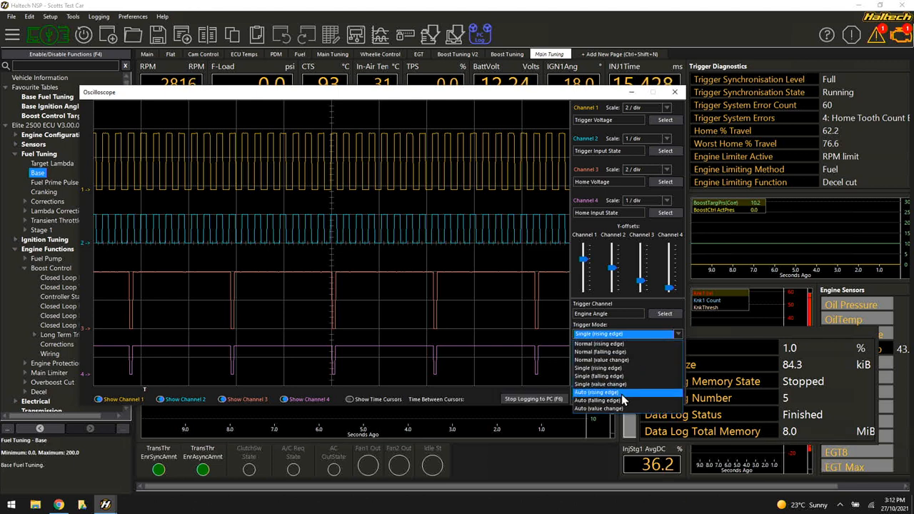
click(600, 400)
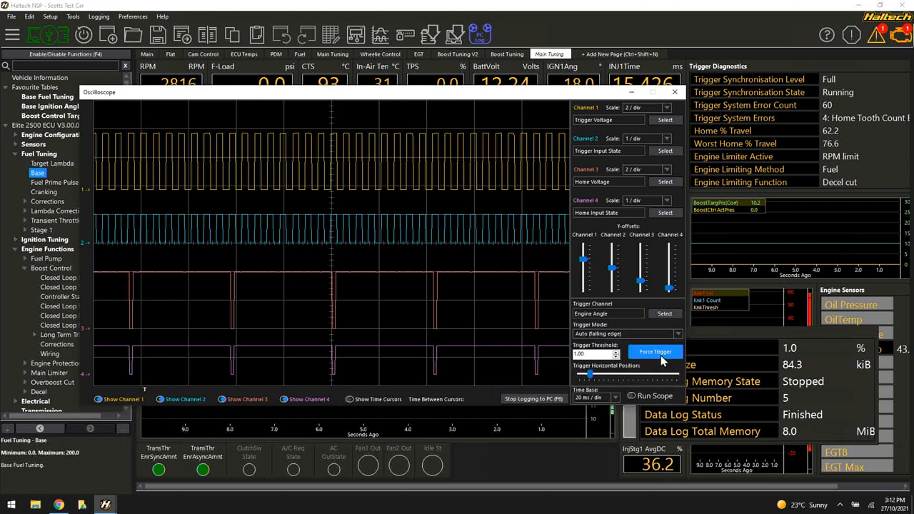